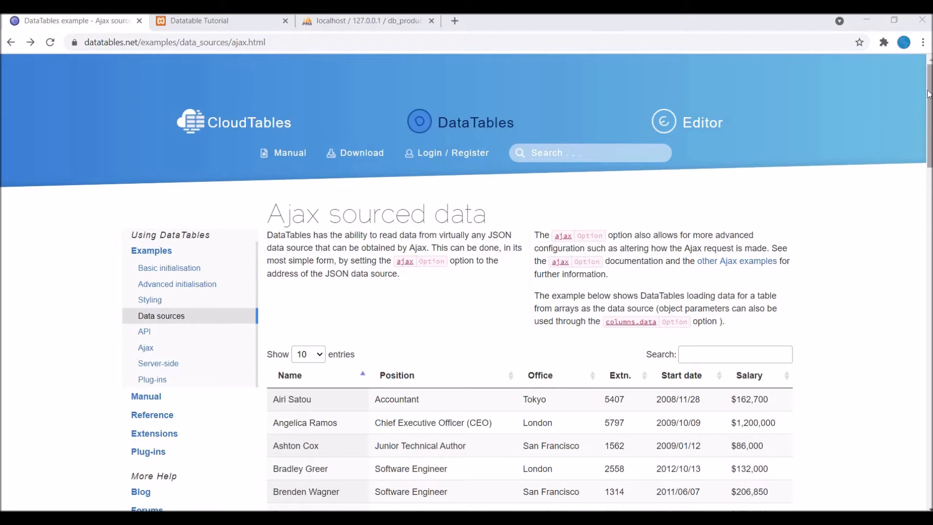
Step: Review the DataTables Ajax example's HTML, CSS, JSON data and initialisation JavaScript panes
{"action": "scroll", "scroll_direction": "down", "scroll_amount": 3}
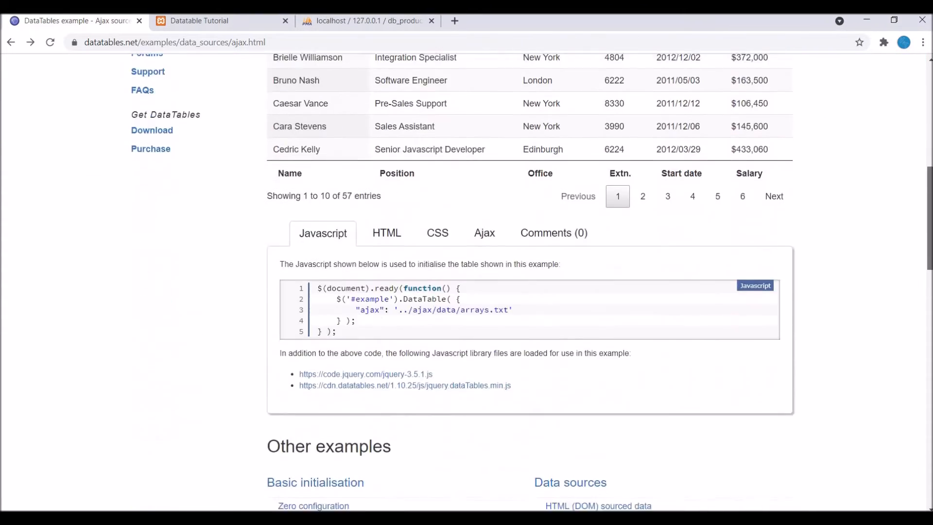
{"action": "scroll", "scroll_direction": "down", "scroll_amount": 3}
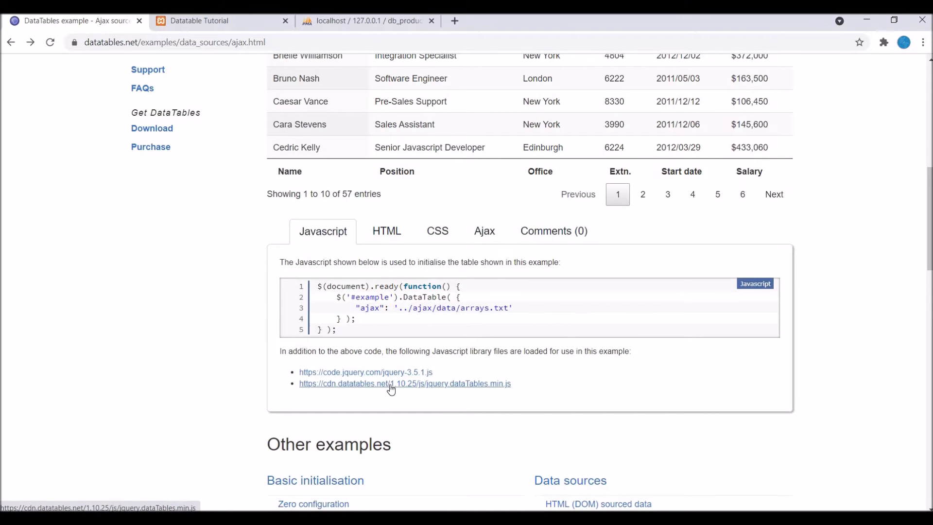
{"action": "left_click", "coordinate": [386, 231]}
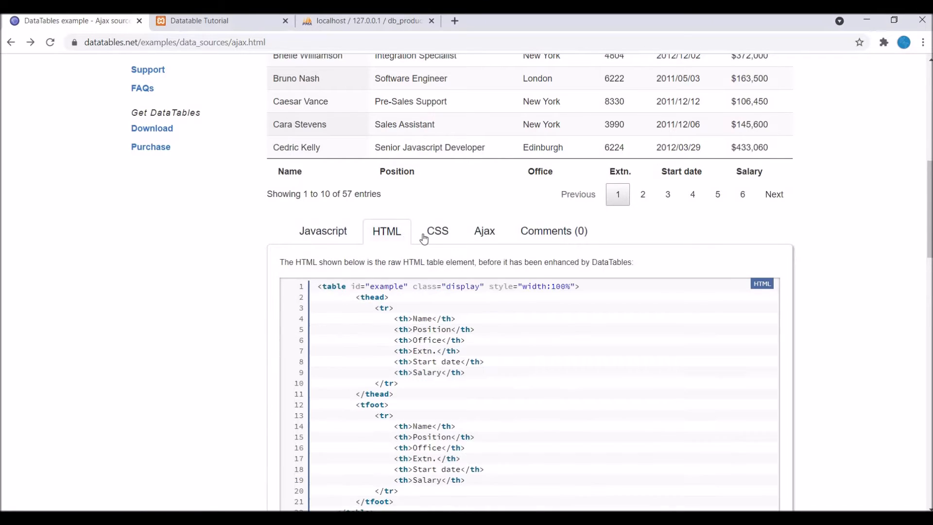
{"action": "left_click", "coordinate": [436, 232]}
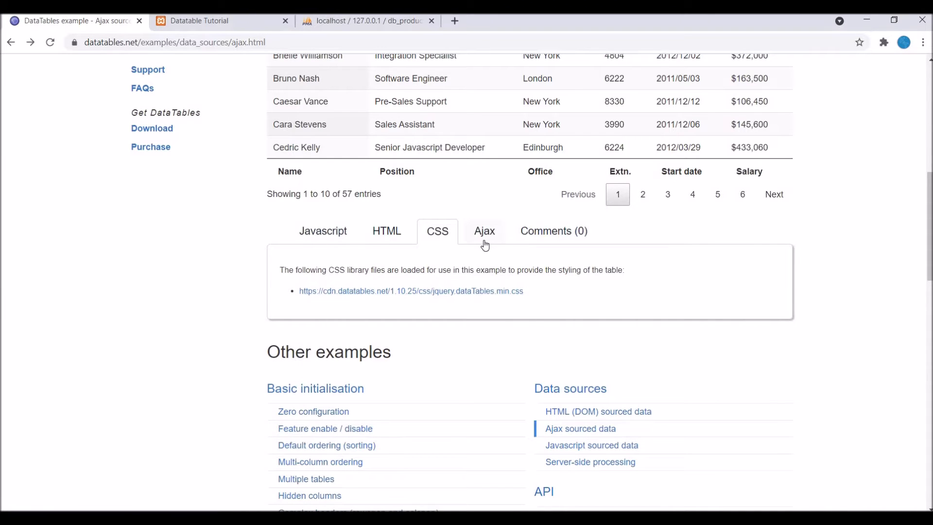
{"action": "left_click", "coordinate": [484, 232]}
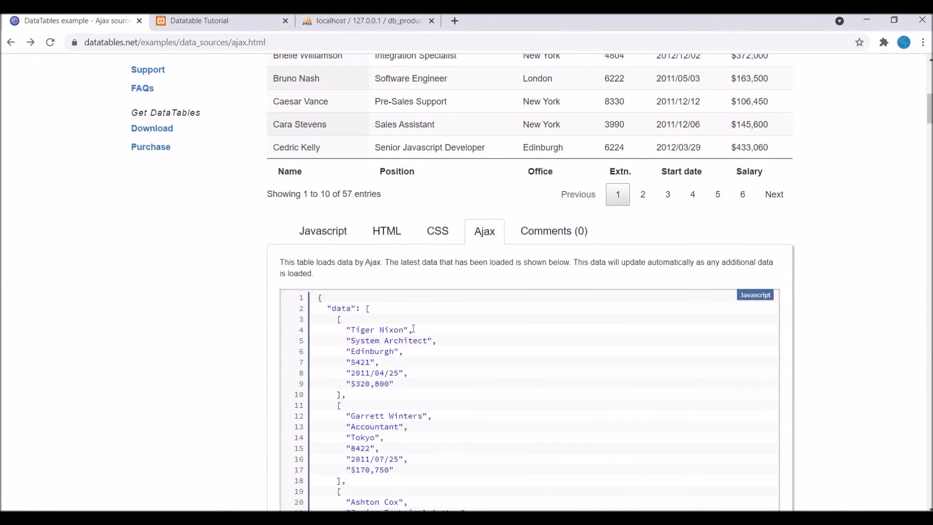
{"action": "left_click", "coordinate": [437, 231]}
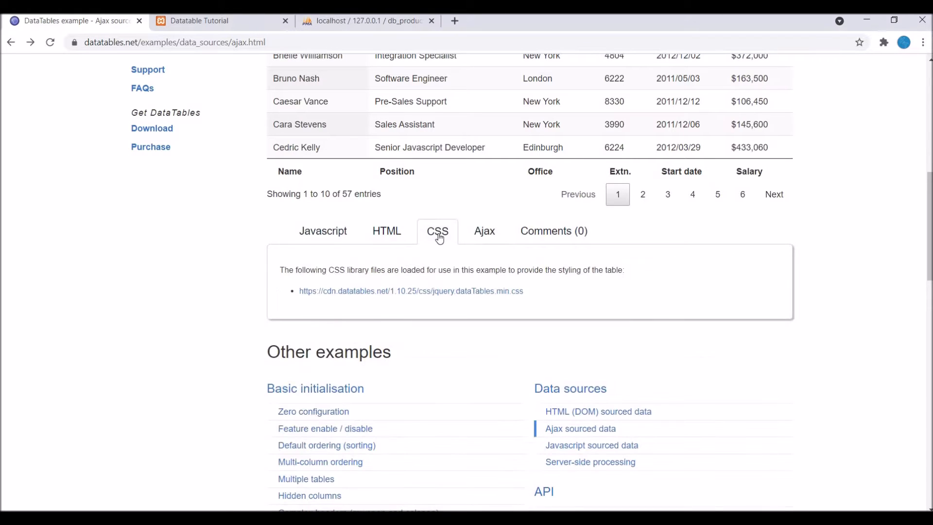
{"action": "left_click", "coordinate": [323, 231]}
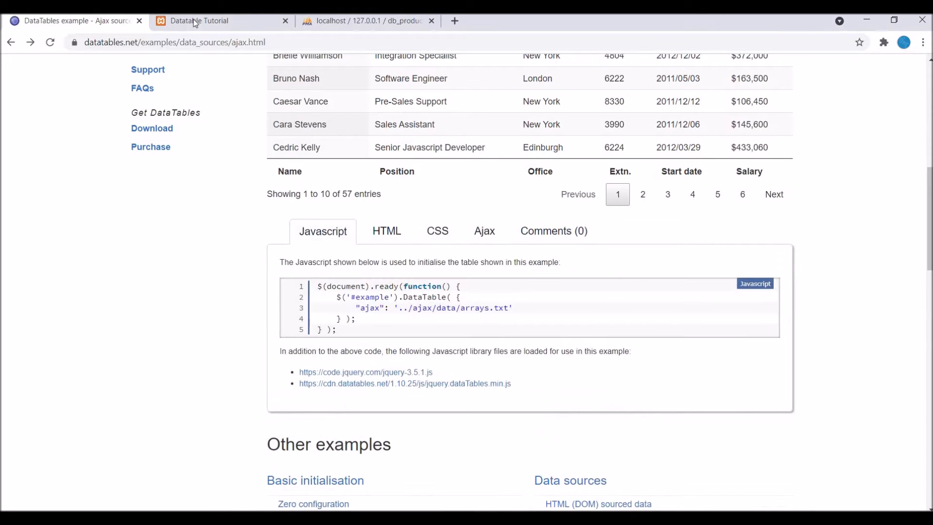
Step: Show the local tutorial page and the category_master table in phpMyAdmin, highlighting the table name
{"action": "left_click", "coordinate": [200, 20]}
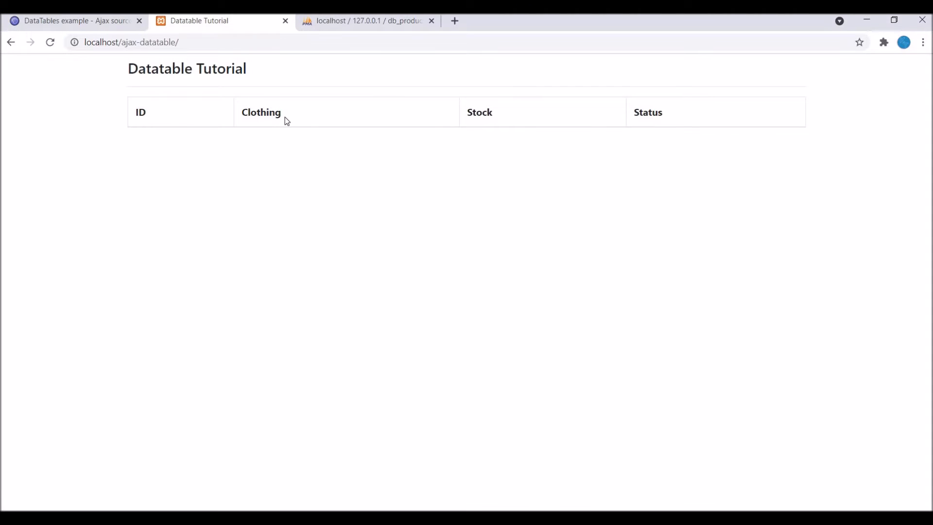
{"action": "mouse_move", "coordinate": [719, 144]}
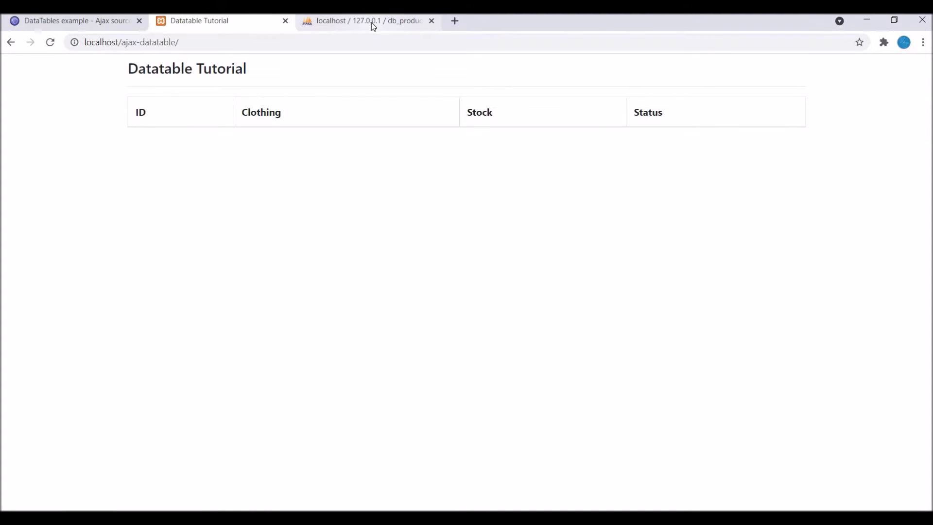
{"action": "left_click", "coordinate": [367, 20]}
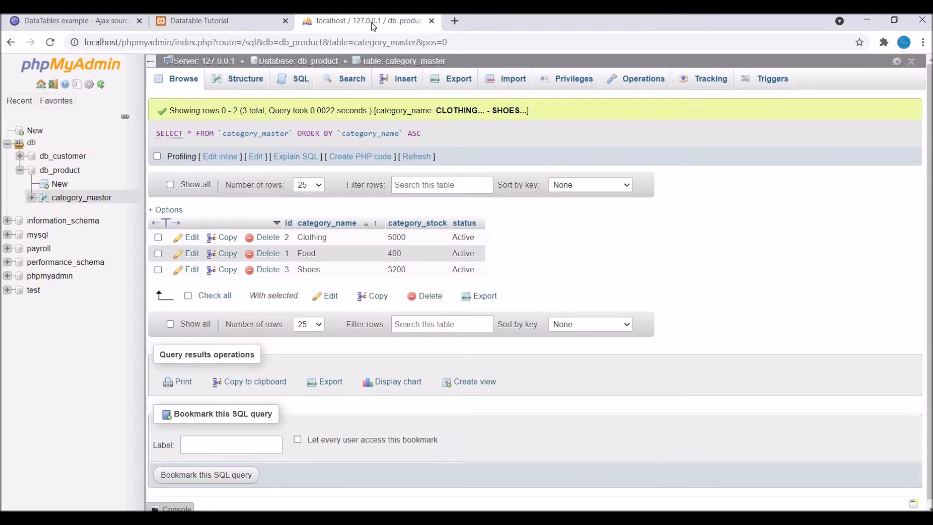
{"action": "double_click", "coordinate": [255, 133]}
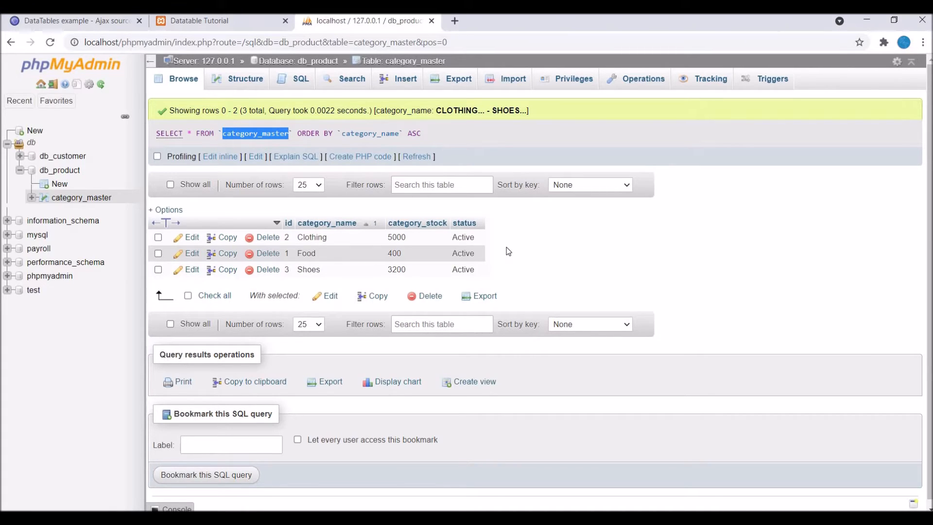
{"action": "left_click", "coordinate": [199, 20]}
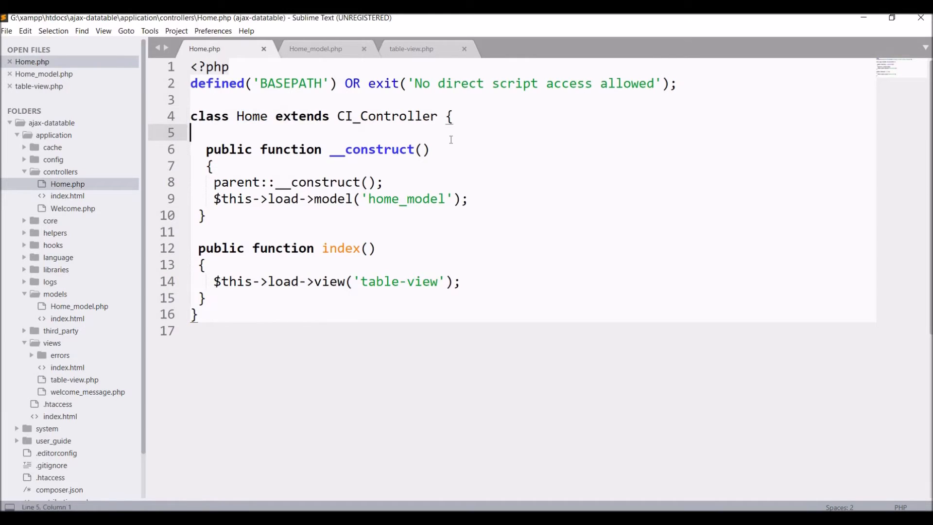
Step: Look over Home.php, Home_model.php and the table-view.php headers and scripts
{"action": "double_click", "coordinate": [407, 199]}
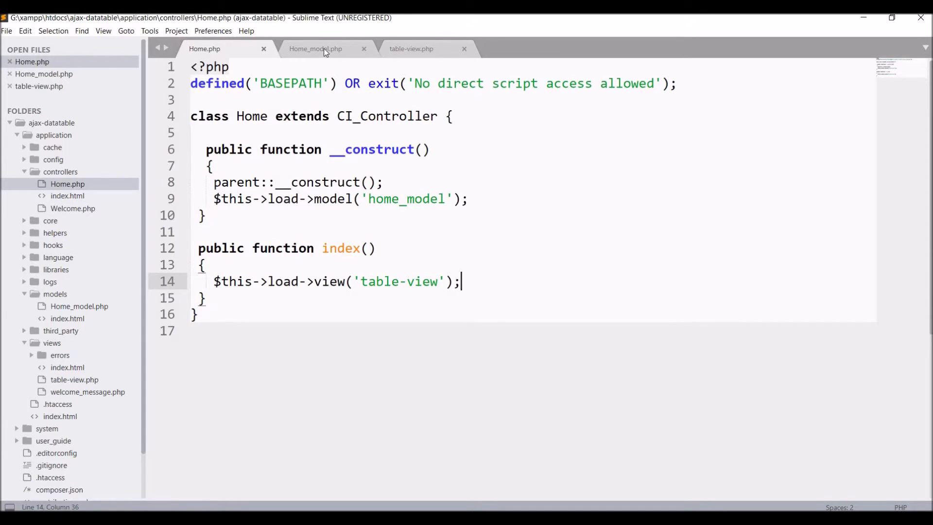
{"action": "left_click", "coordinate": [315, 48]}
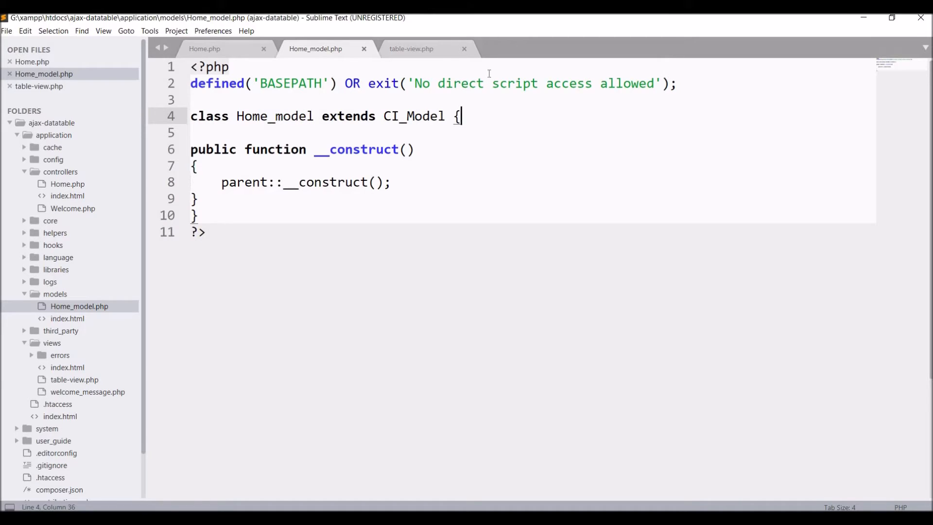
{"action": "left_click", "coordinate": [411, 49]}
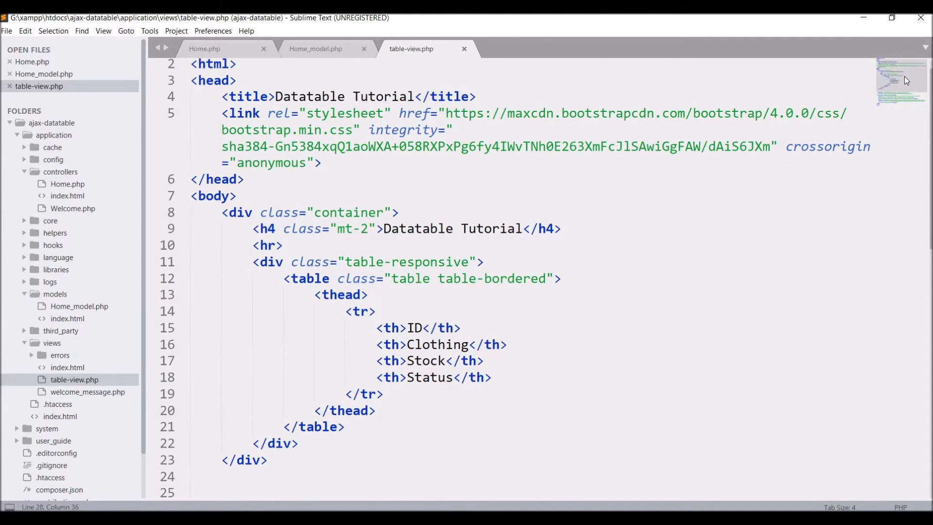
{"action": "scroll", "scroll_direction": "down", "scroll_amount": 3}
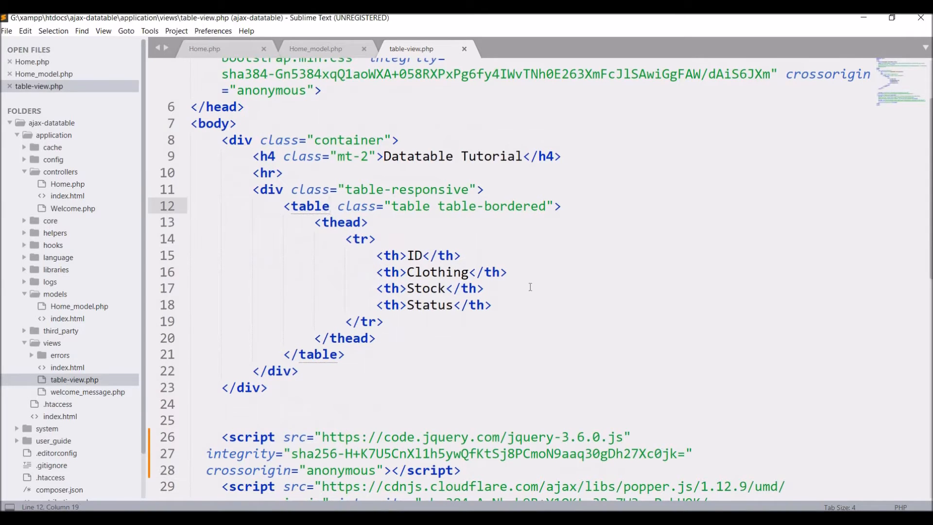
{"action": "scroll", "scroll_direction": "down", "scroll_amount": 3}
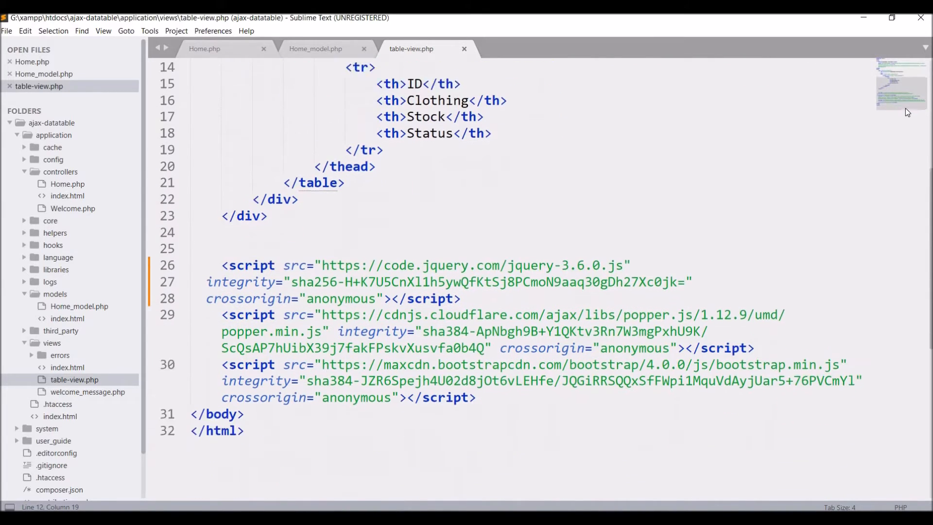
{"action": "double_click", "coordinate": [529, 240]}
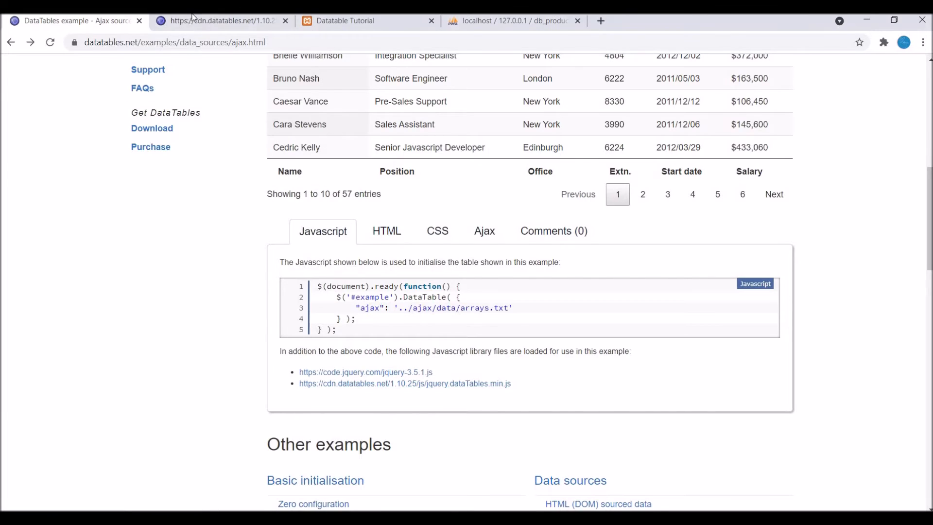
Step: Add the jquery.dataTables.min.js script src and a DataTables CSS <link> to table-view.php
{"action": "left_click", "coordinate": [285, 21]}
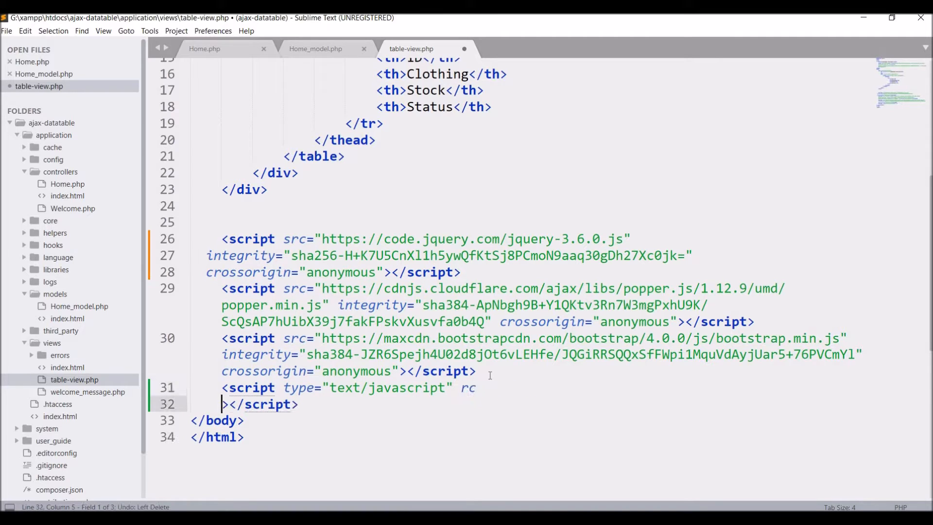
{"action": "type", "text": "src=\"https://cdn.datatables.net/1.10.25/js/jquery.dataTables.min.js"}
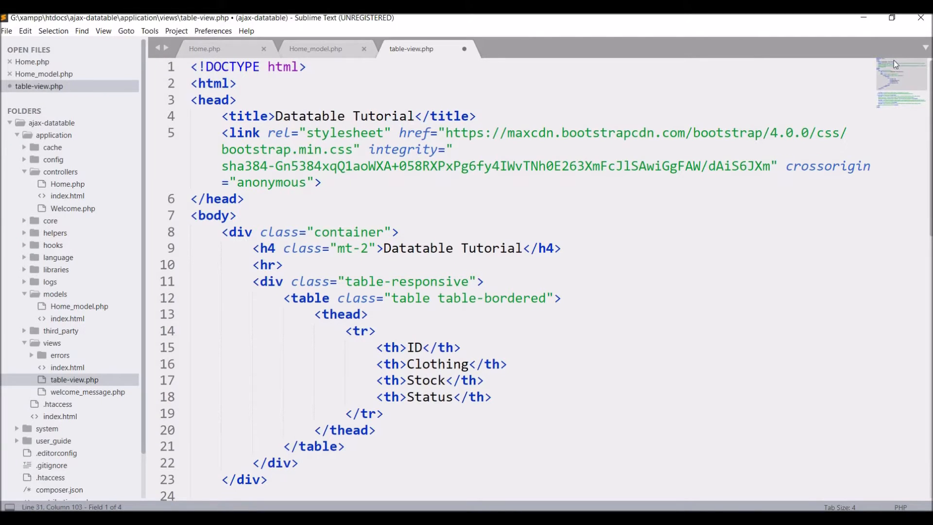
{"action": "type", "text": "<lin"}
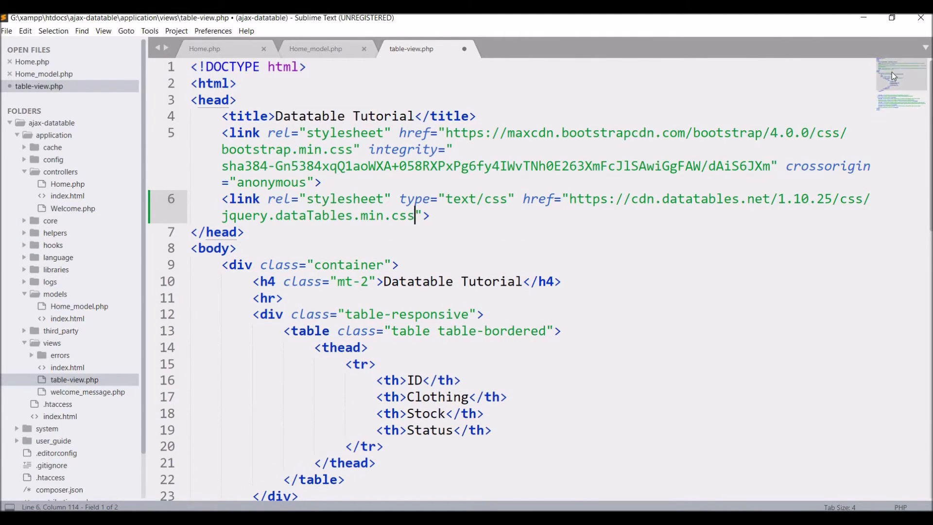
{"action": "scroll", "scroll_direction": "down", "scroll_amount": 3}
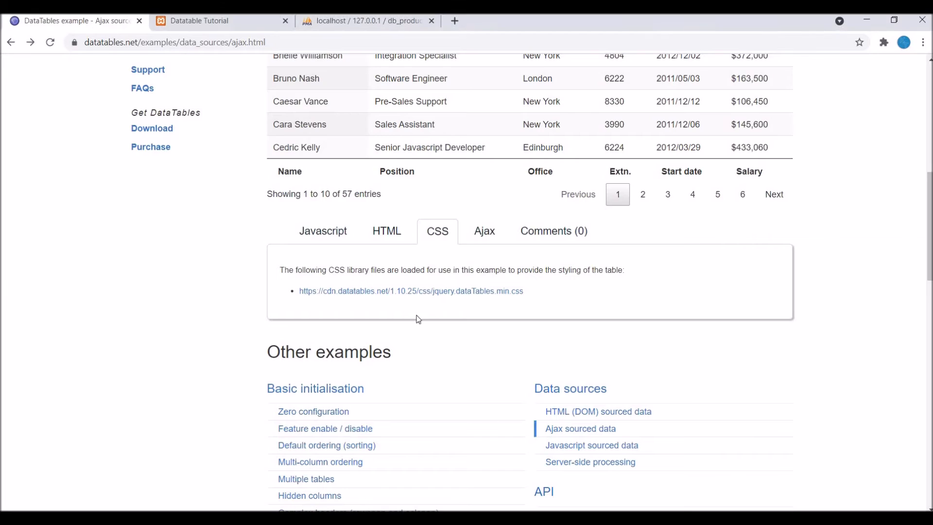
{"action": "left_click", "coordinate": [322, 231]}
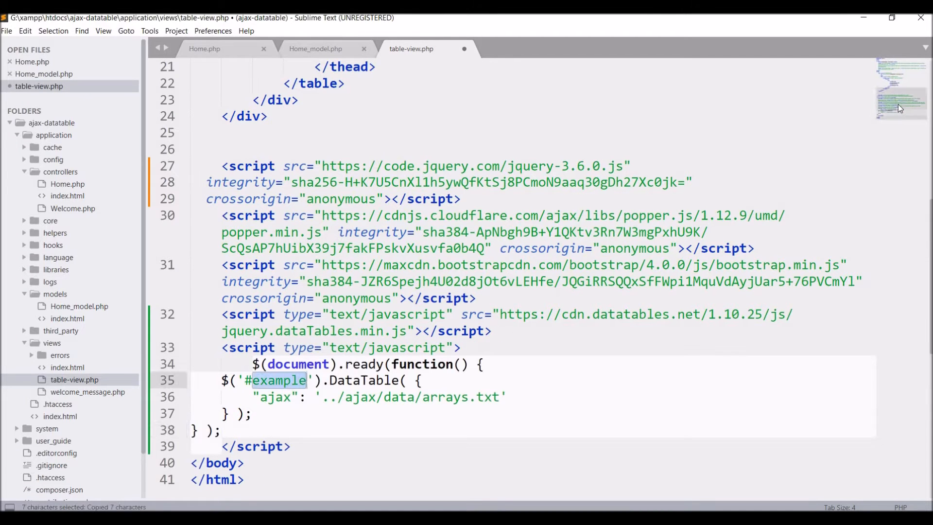
{"action": "scroll", "scroll_direction": "up", "scroll_amount": 3}
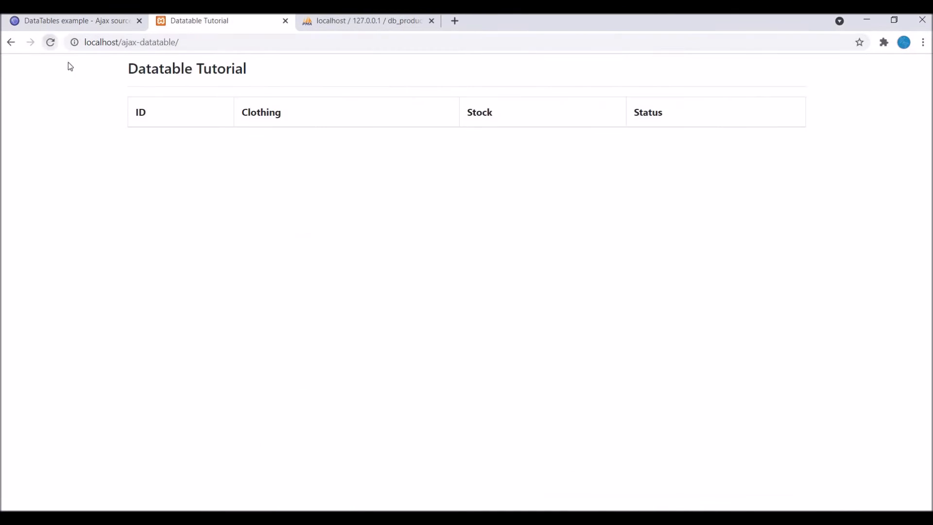
Step: Reload the localhost page to see the empty DataTable, then view category_master in phpMyAdmin
{"action": "left_click", "coordinate": [50, 41]}
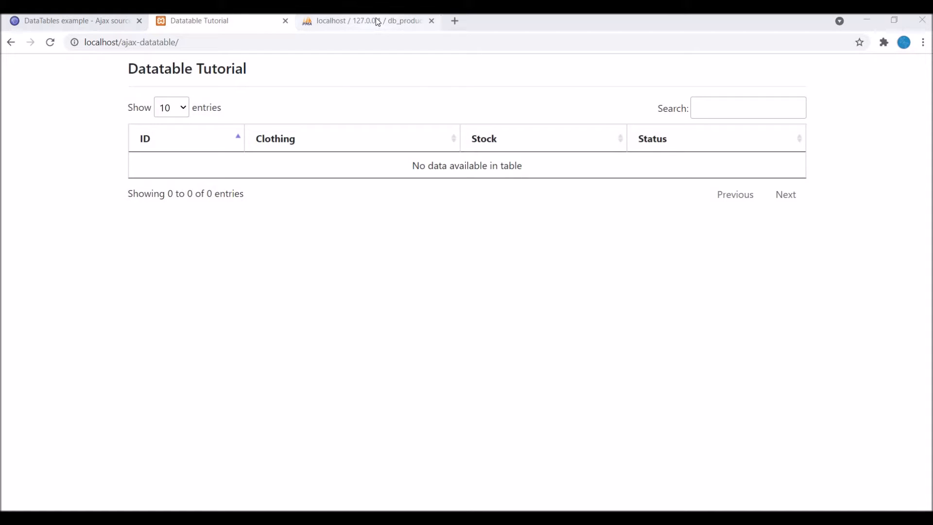
{"action": "left_click", "coordinate": [362, 21]}
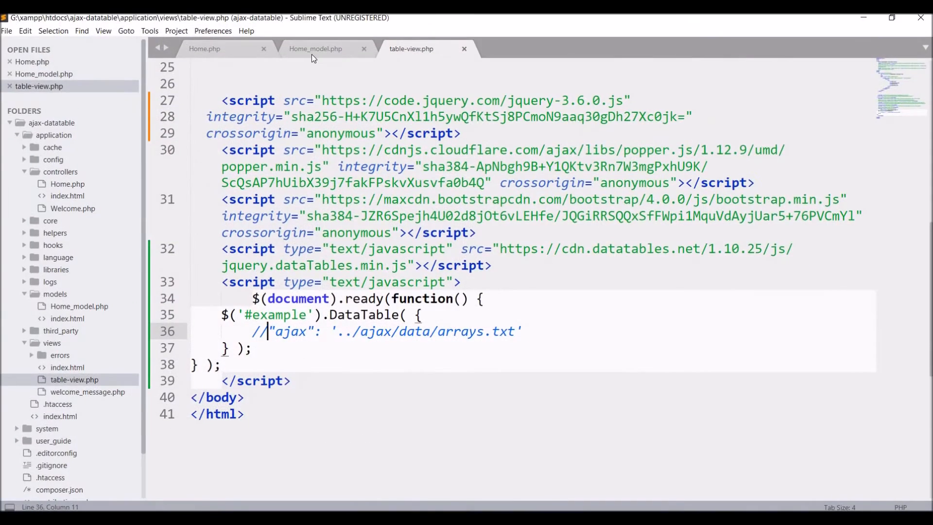
Step: Write getCategory() in Home.php as $category = $this->home_model->categoryList();
{"action": "left_click", "coordinate": [204, 48]}
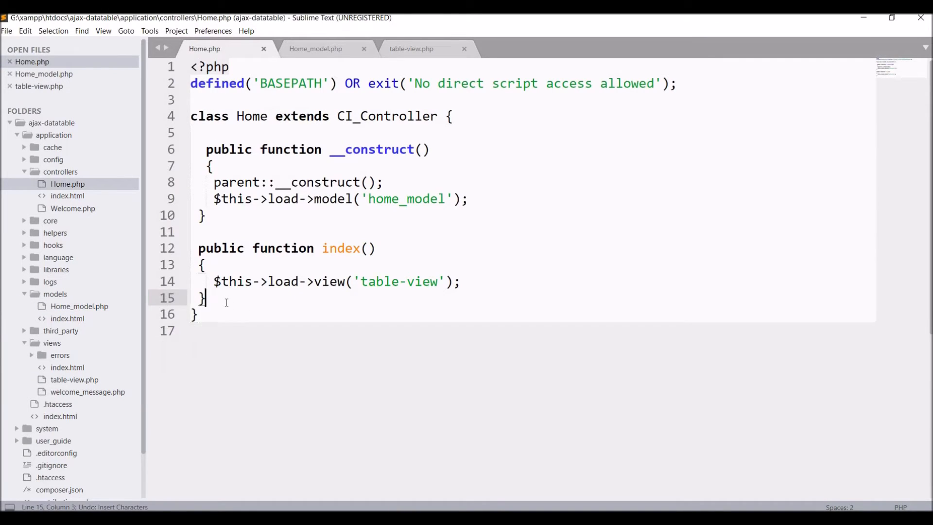
{"action": "type", "text": "public function getCategory(){"}
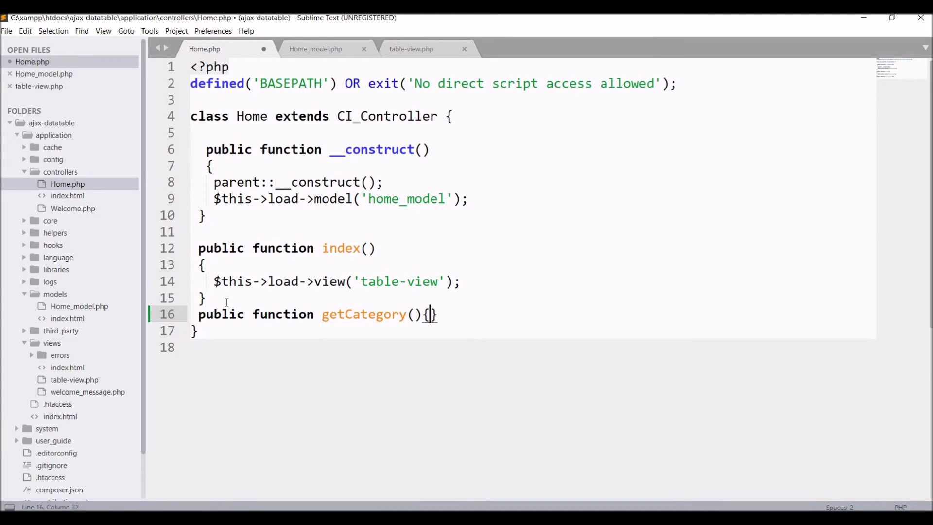
{"action": "type", "text": "$this->"}
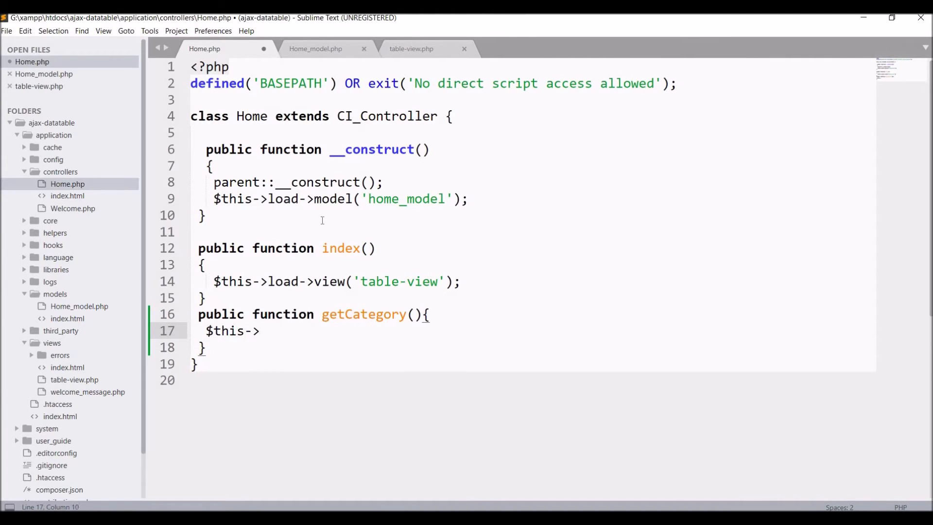
{"action": "type", "text": "home_model->"}
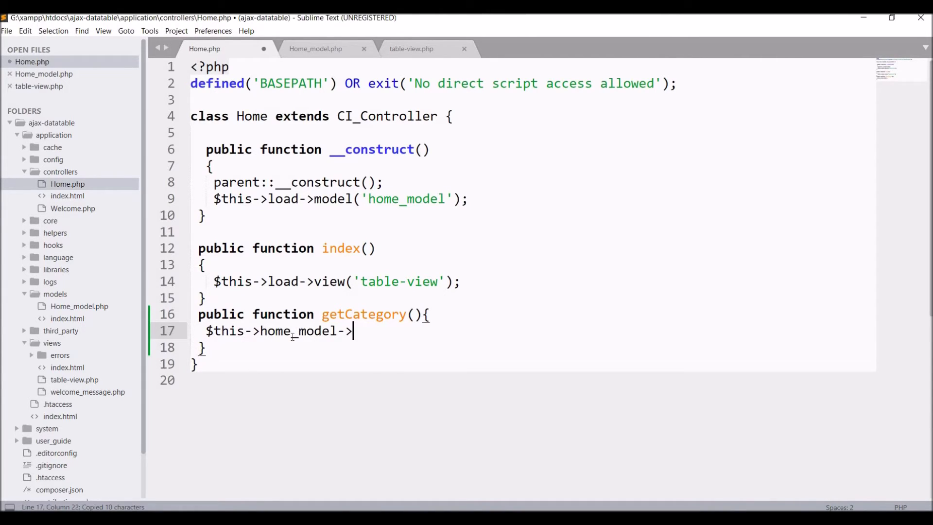
{"action": "type", "text": "categoryList(0"}
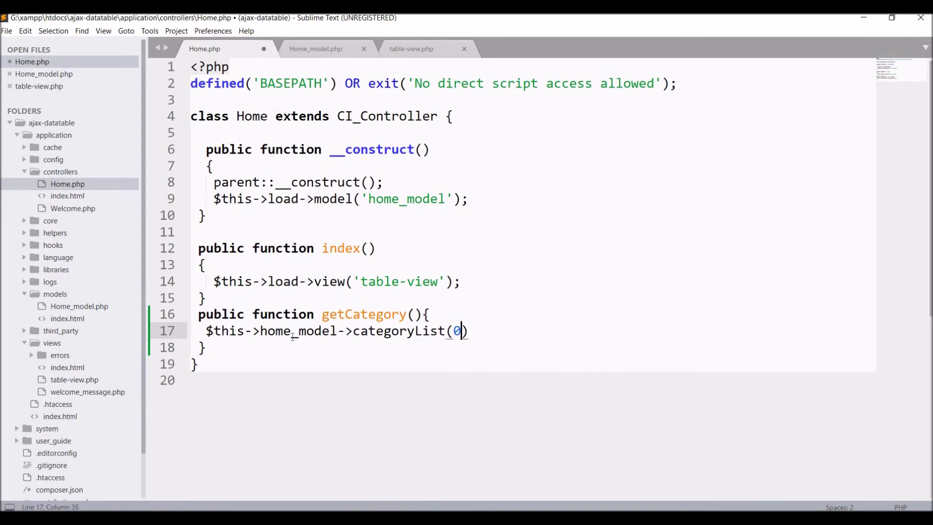
{"action": "key", "text": "Backspace"}
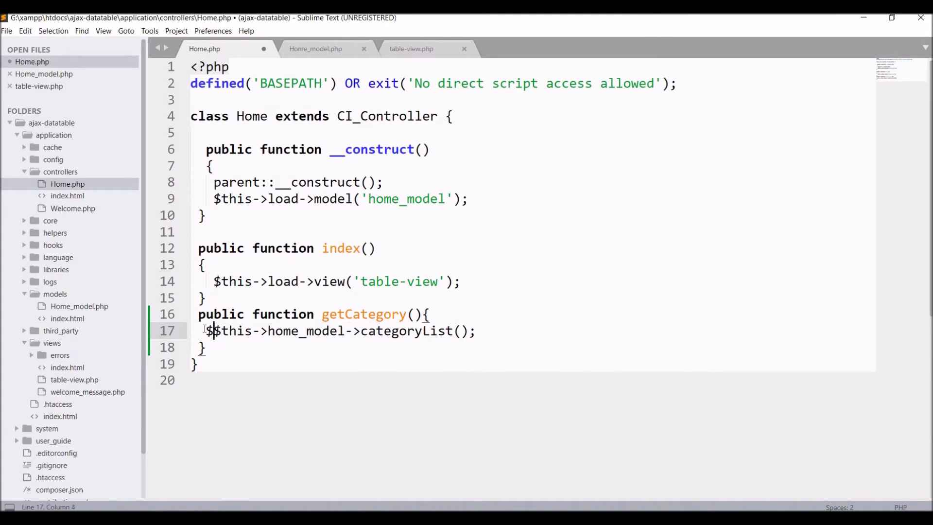
{"action": "type", "text": "$category ="}
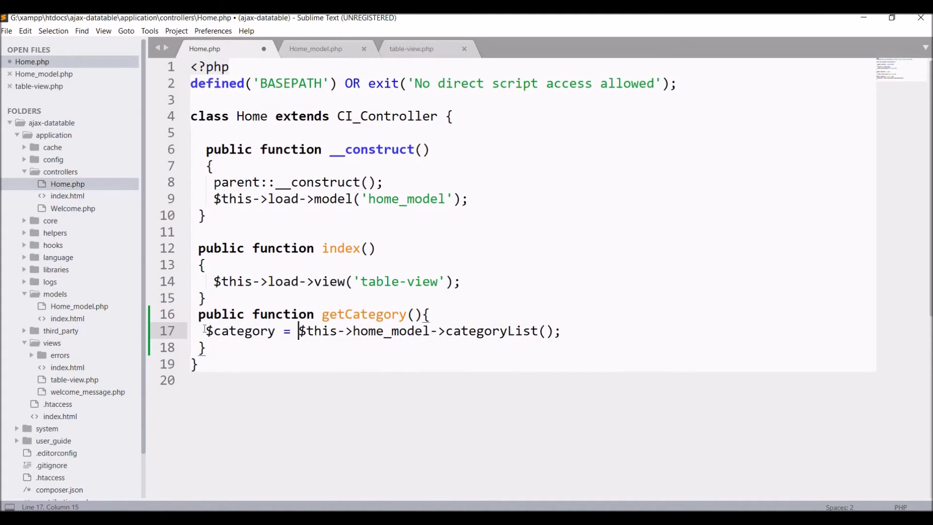
{"action": "left_click", "coordinate": [315, 48]}
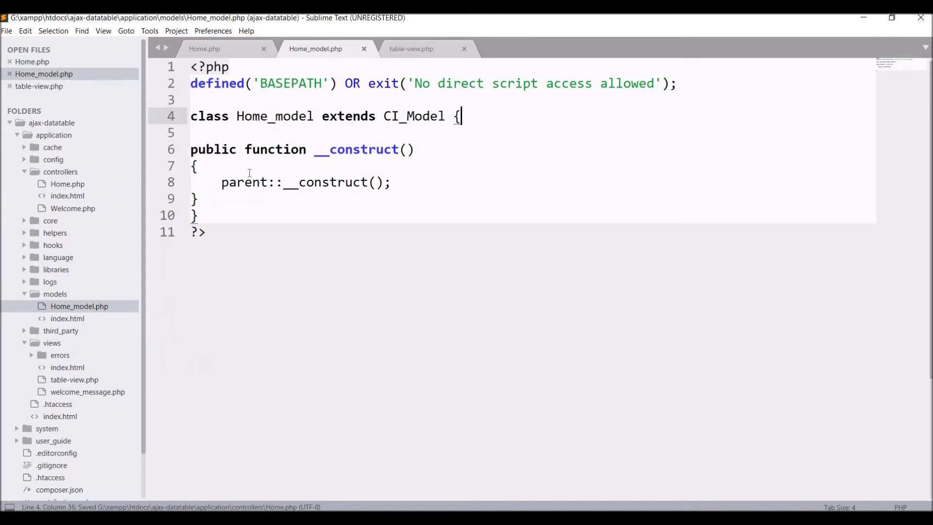
Step: Write categoryList() with $this->db->select('*'), get('category_master') and return $query->result()
{"action": "type", "text": "public function categoryList("}
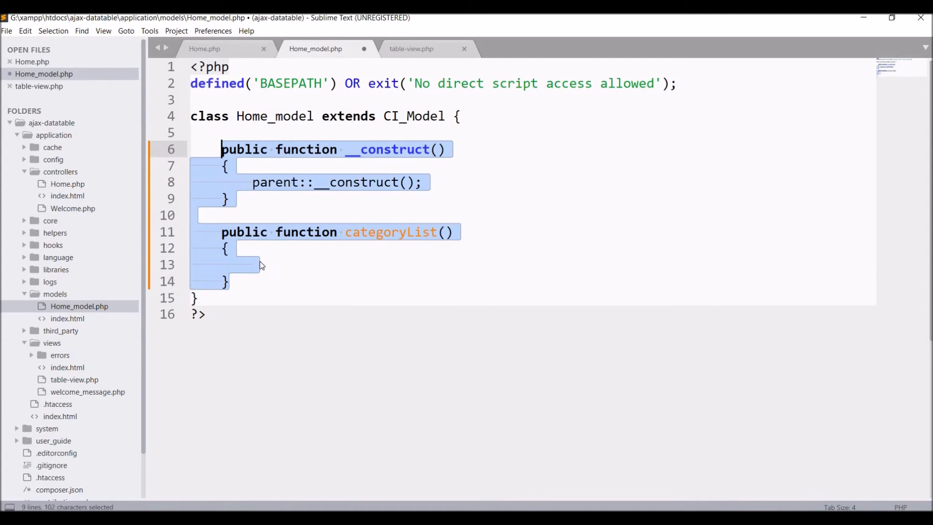
{"action": "type", "text": "$this->db->sele"}
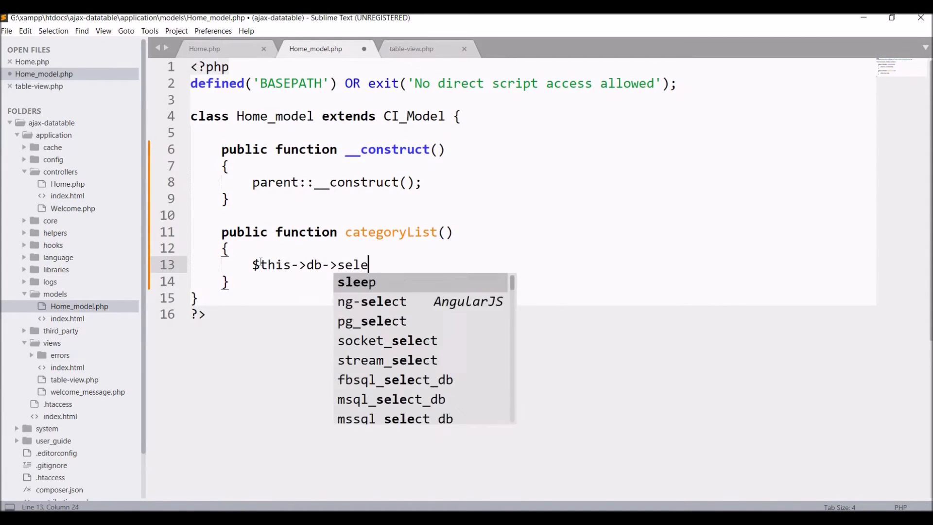
{"action": "type", "text": "ct('*');"}
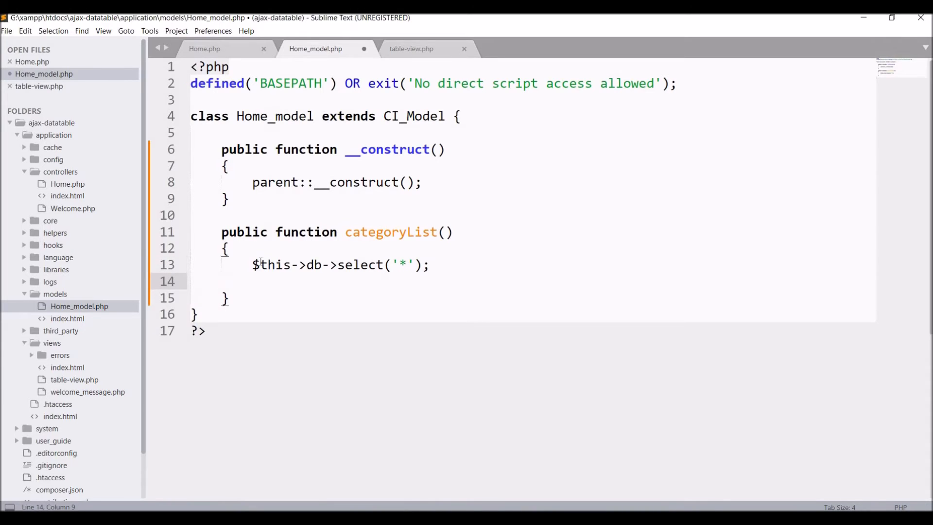
{"action": "type", "text": "$this->db->get('category_master');"}
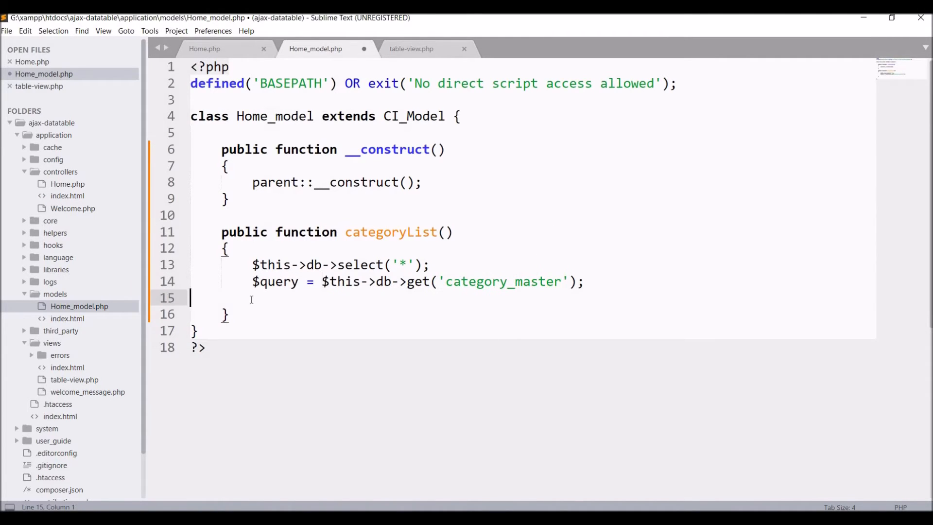
{"action": "type", "text": "return $query->result();"}
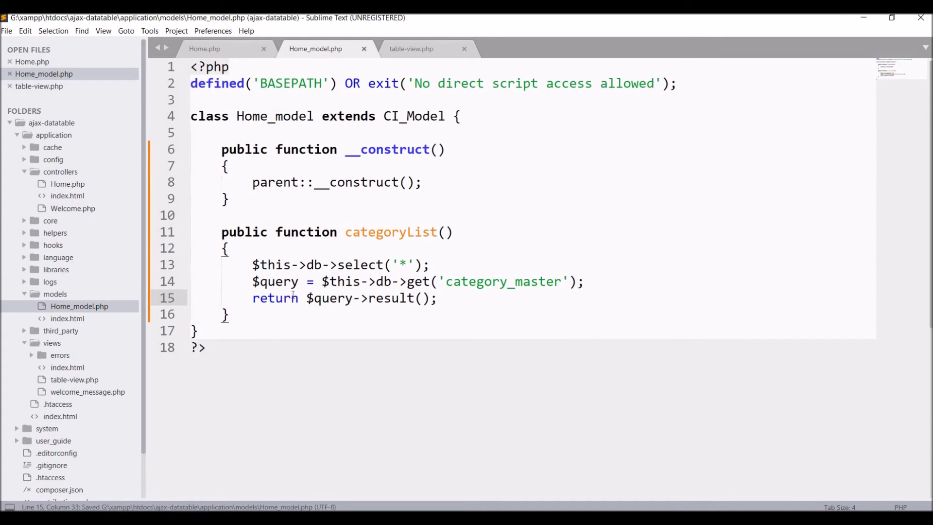
{"action": "left_click", "coordinate": [204, 48]}
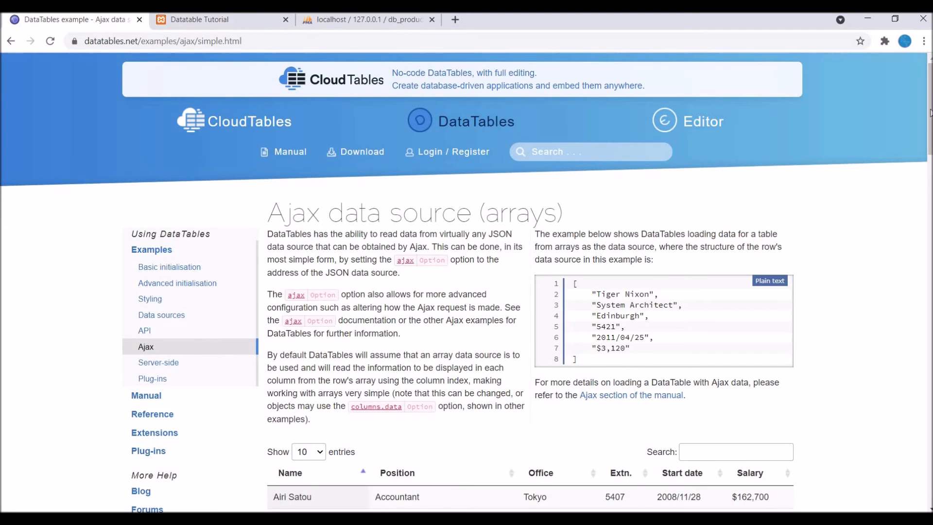
Step: Scroll through the datatables.net Ajax arrays data source example
{"action": "scroll", "scroll_direction": "down", "scroll_amount": 3}
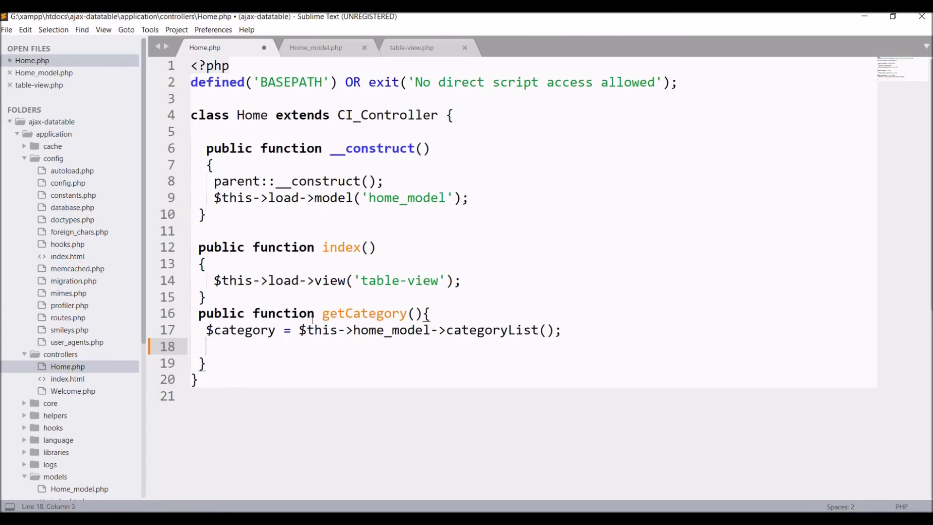
Step: Add $json_data['data'] = $category; and start an echo json_encode line in getCategory
{"action": "type", "text": "$"}
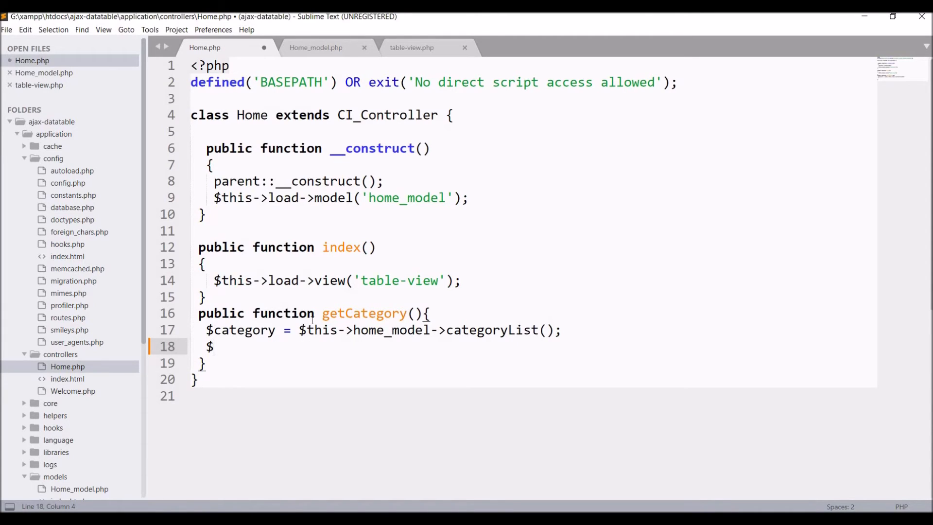
{"action": "type", "text": "json_da"}
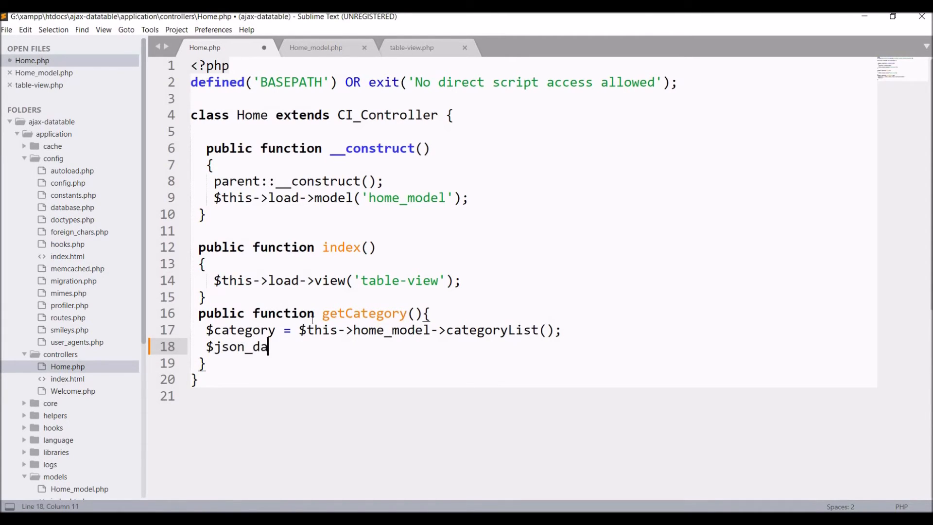
{"action": "type", "text": "ta ="}
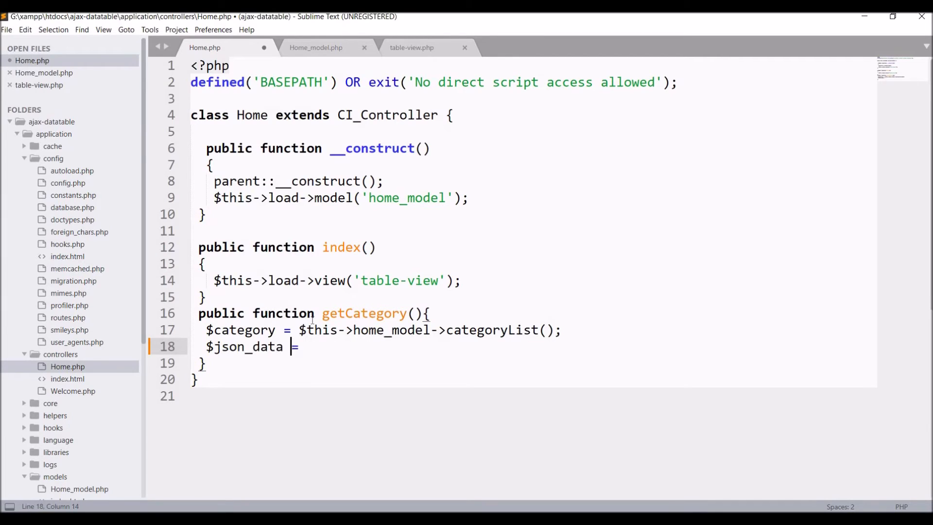
{"action": "type", "text": "['data'"}
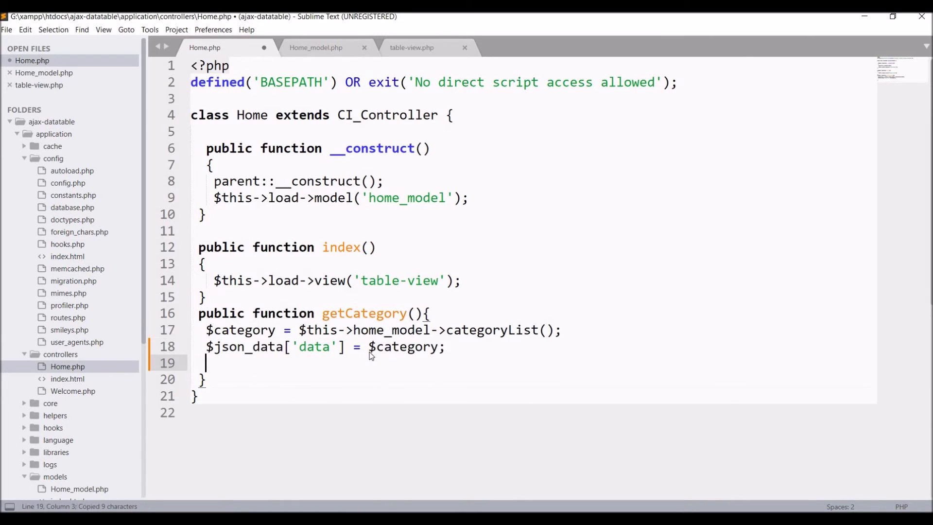
{"action": "type", "text": "echo json"}
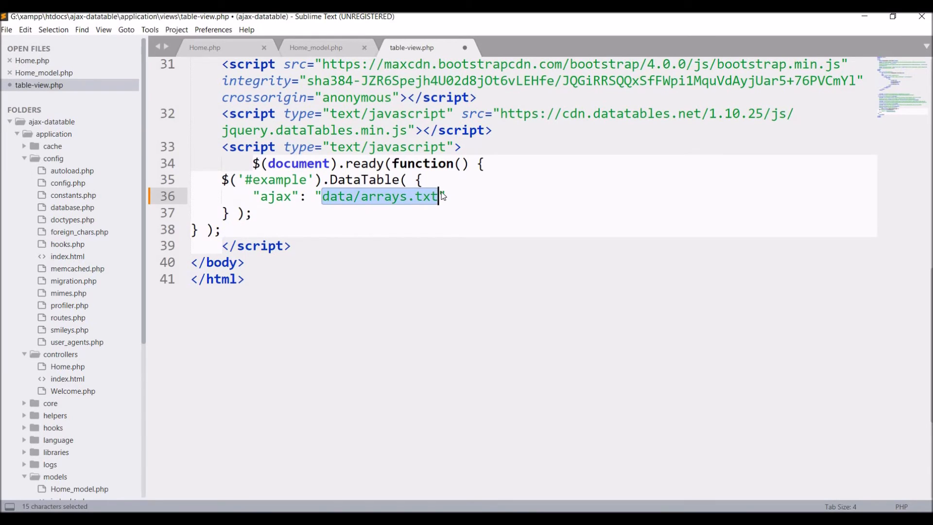
Step: Replace data/arrays.txt in the ajax option with <?php echo base_url('')?>
{"action": "type", "text": "<?php echo base_url\""}
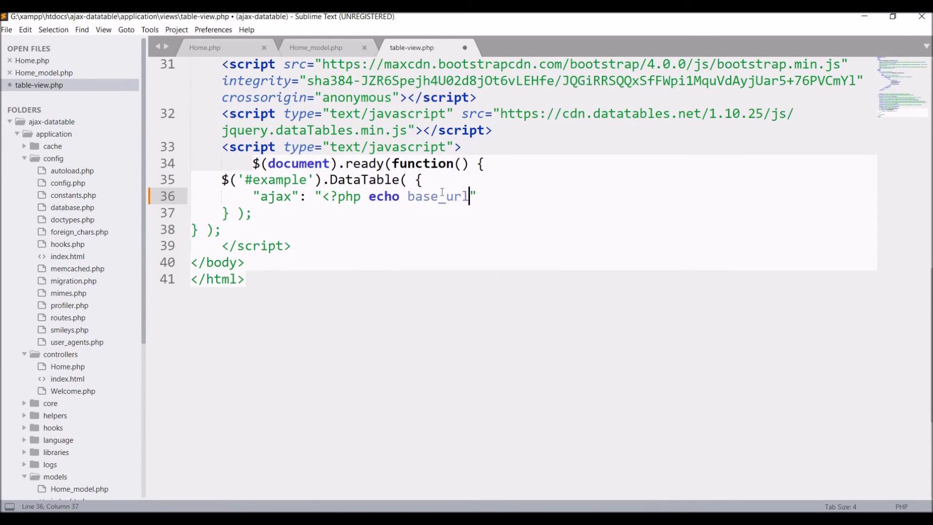
{"action": "type", "text": "('')"}
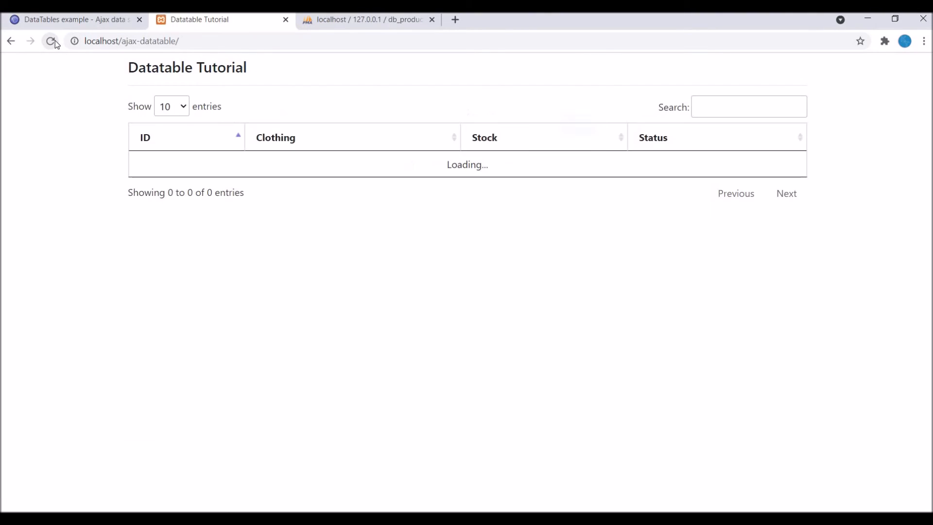
Step: Reload localhost/ajax-datatable and dismiss the DataTables unknown-parameter warning
{"action": "left_click", "coordinate": [51, 41]}
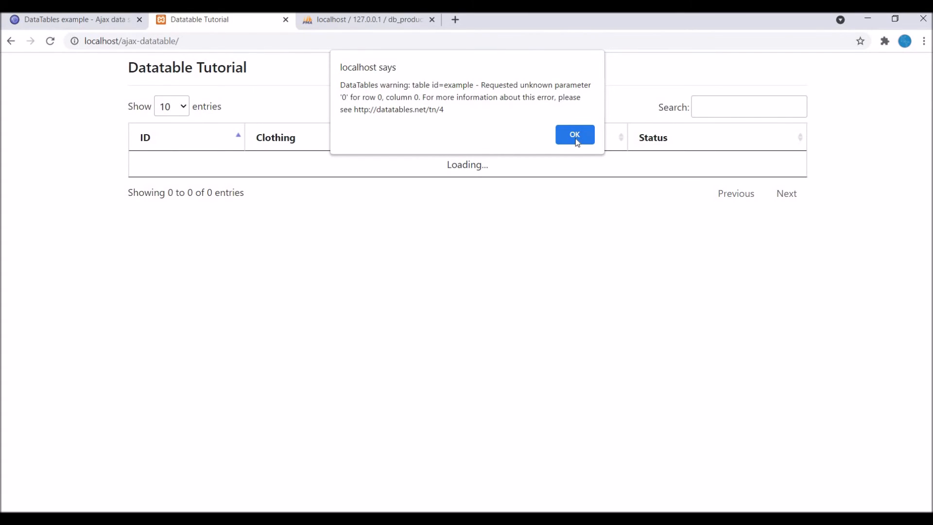
{"action": "left_click", "coordinate": [573, 135]}
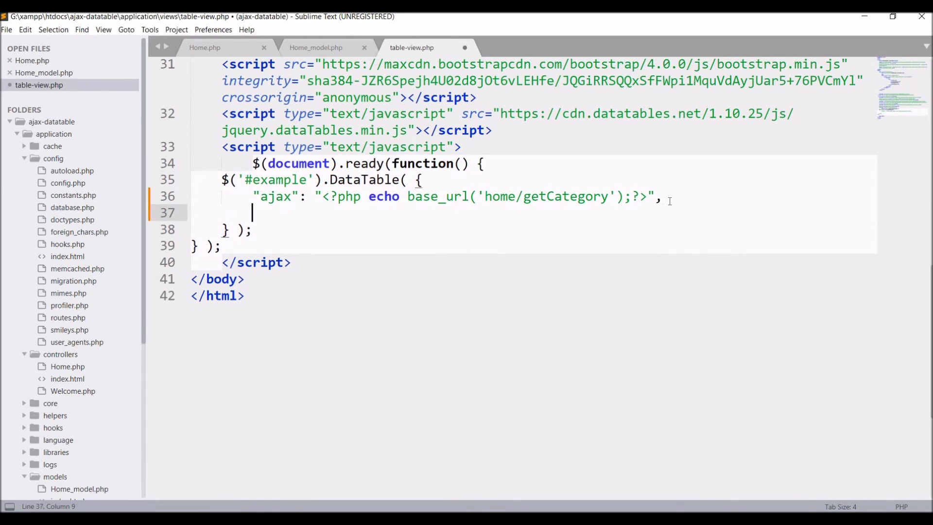
Step: Add a "columns" array to the DataTable options with a first { data : } entry
{"action": "type", "text": "\"c"}
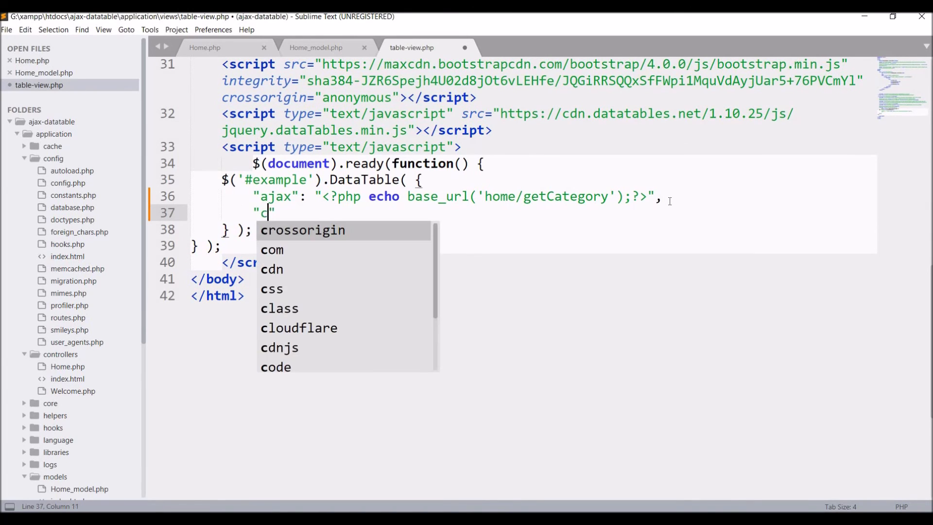
{"action": "type", "text": "olumns"}
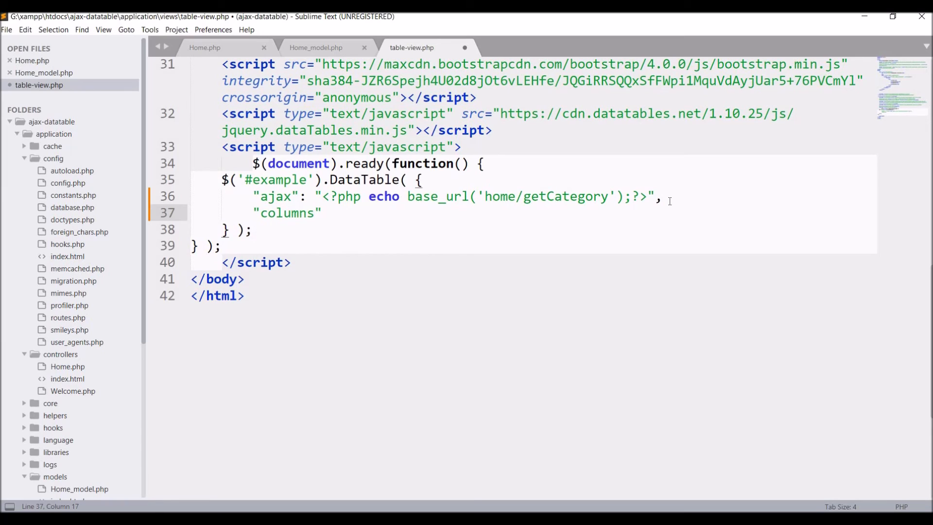
{"action": "type", "text": ":"}
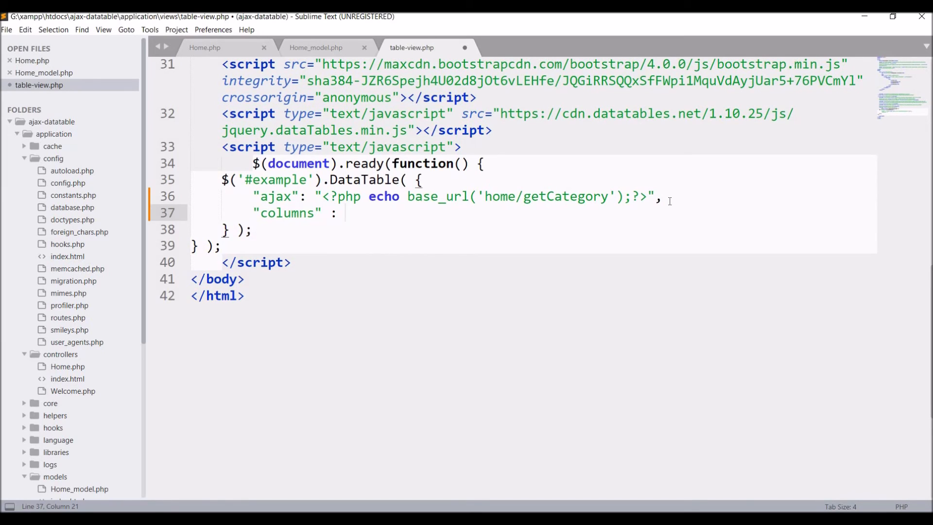
{"action": "type", "text": "["}
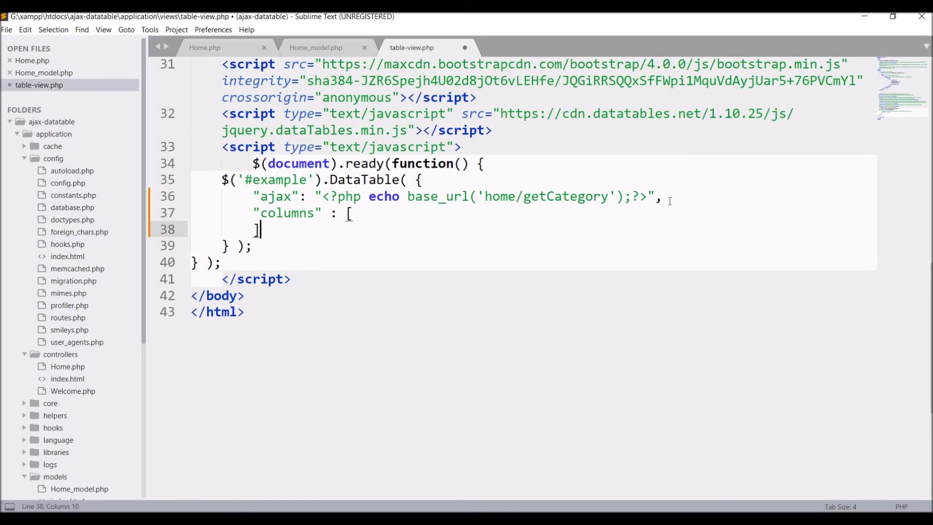
{"action": "key", "text": "Left"}
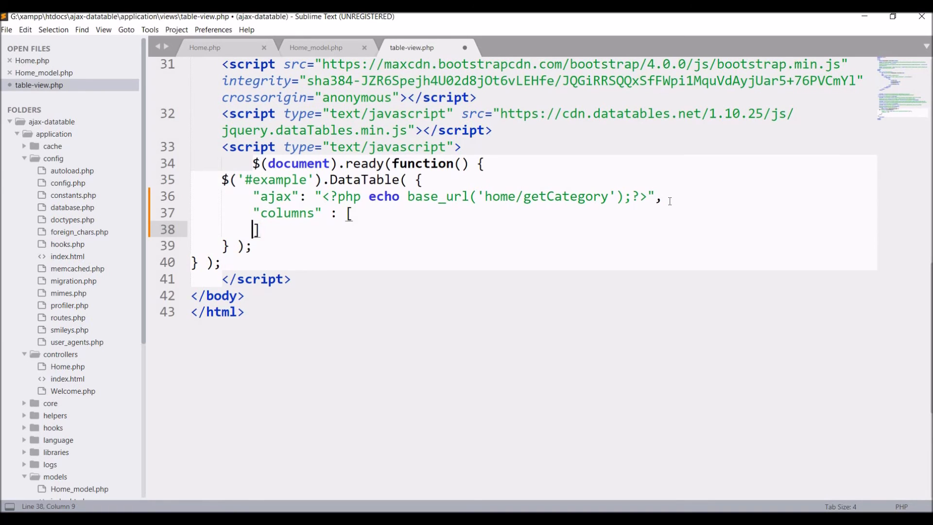
{"action": "key", "text": "enter"}
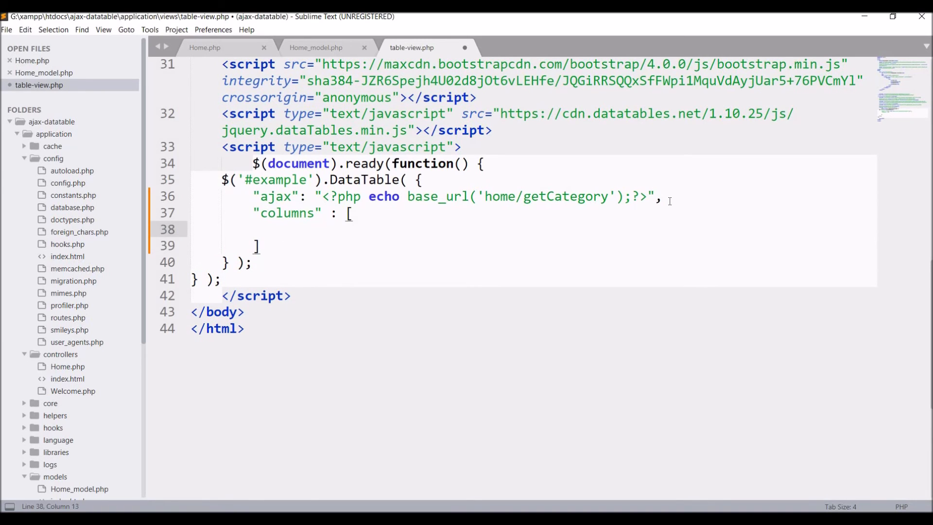
{"action": "type", "text": "{}"}
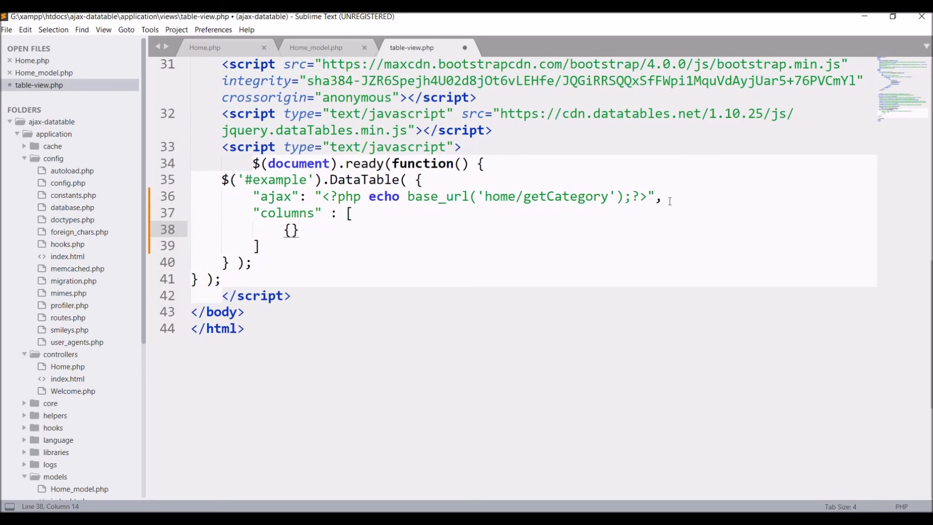
{"action": "type", "text": "data :"}
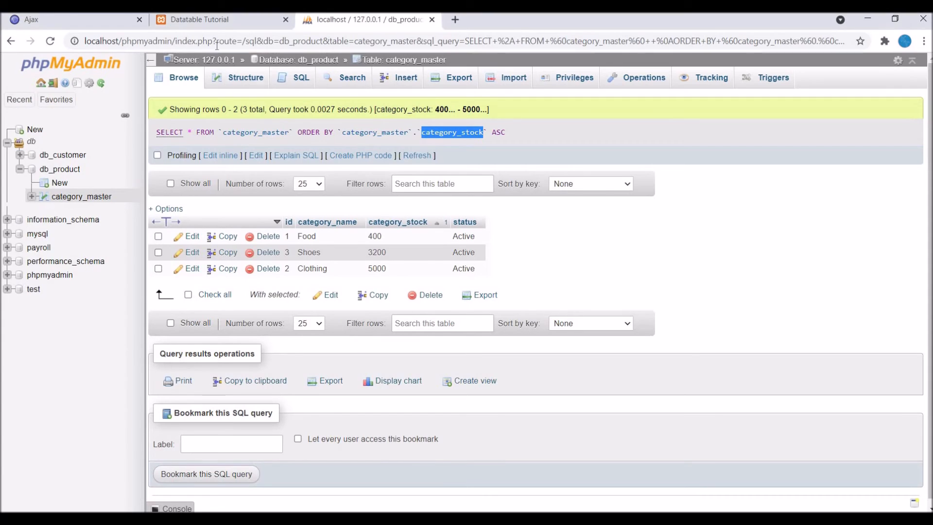
Step: Reload the Datatable Tutorial page so Food, Clothing and Shoes rows appear
{"action": "left_click", "coordinate": [205, 20]}
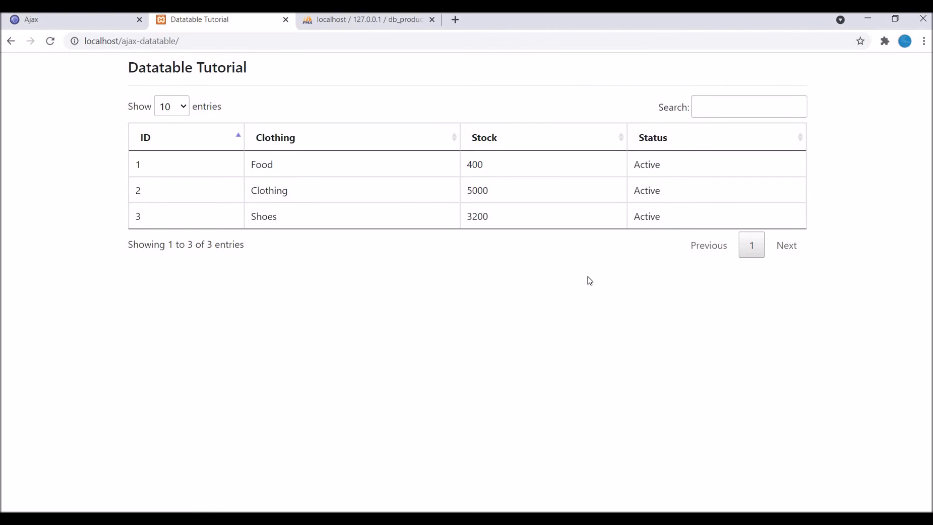
{"action": "type", "text": "sh"}
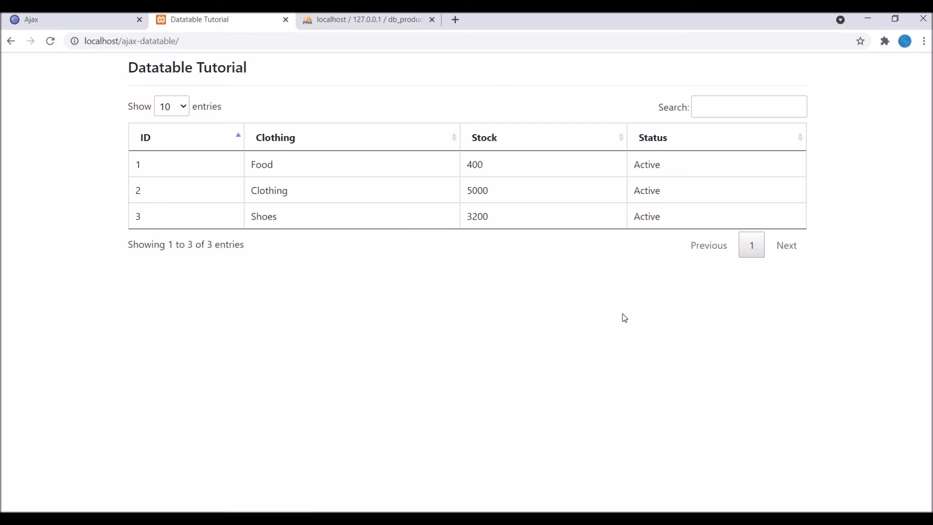
{"action": "mouse_move", "coordinate": [366, 303]}
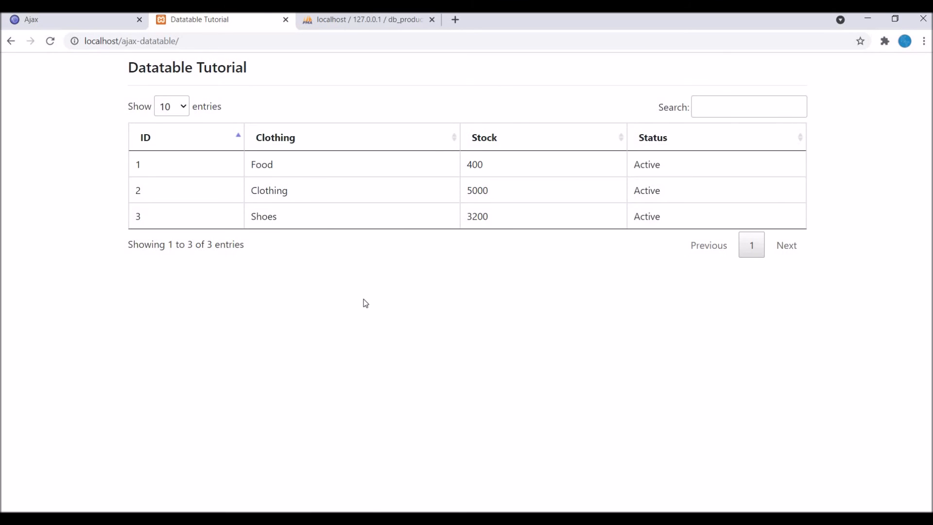